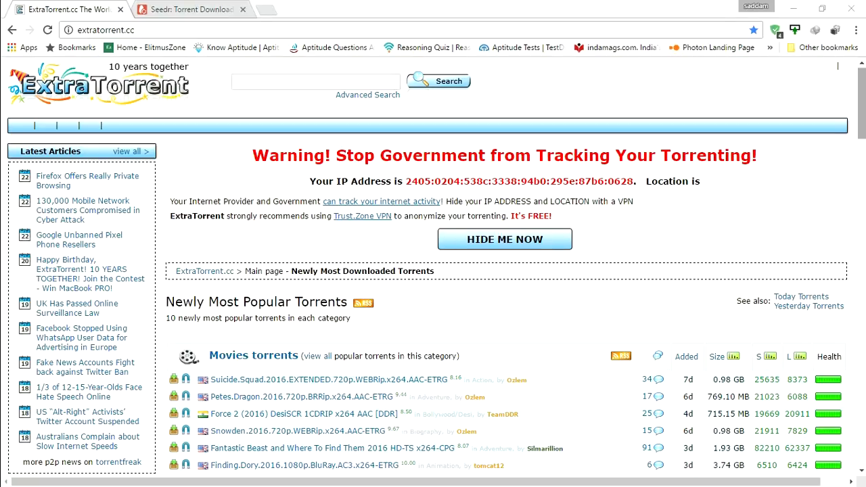
- Open the Suicide.Squad.2016.EXTENDED.720p.WEBRip.x264.AAC-ETRG torrent page from the ExtraTorrent movies list
scroll(down, 3)
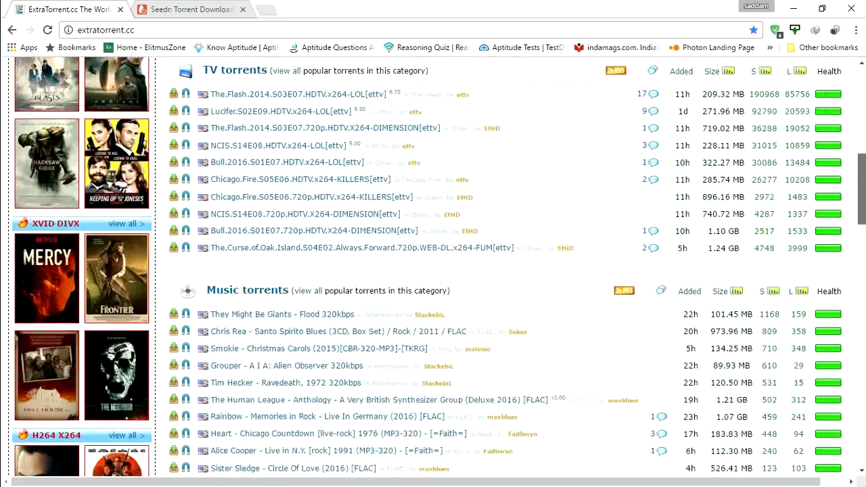
scroll(down, 3)
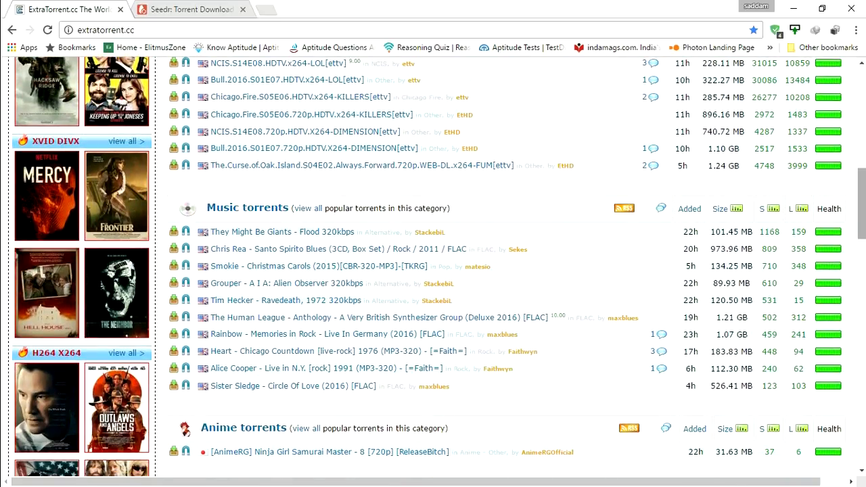
scroll(down, 3)
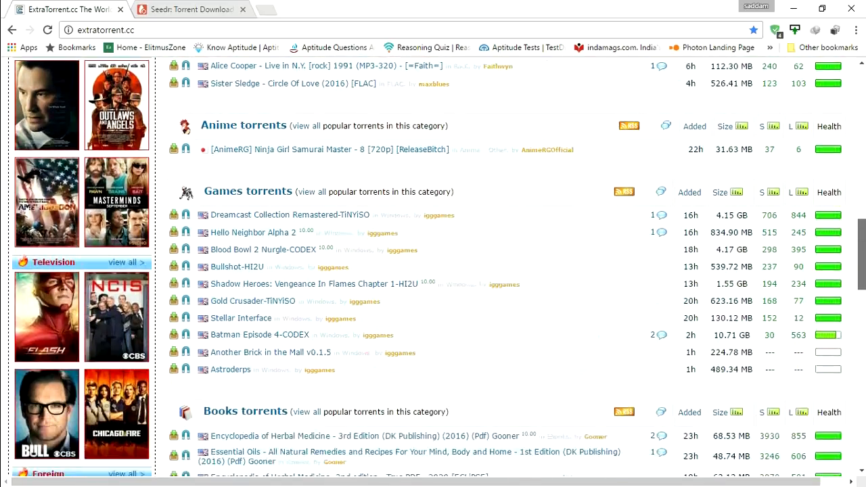
scroll(down, 3)
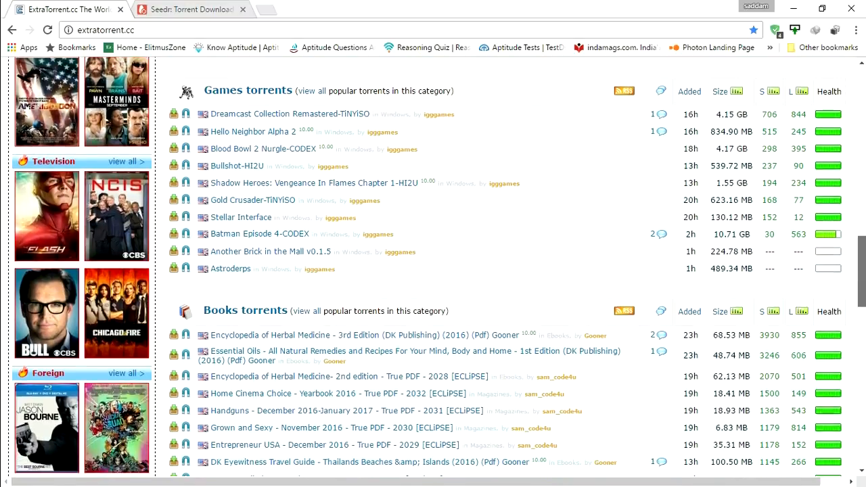
scroll(down, 3)
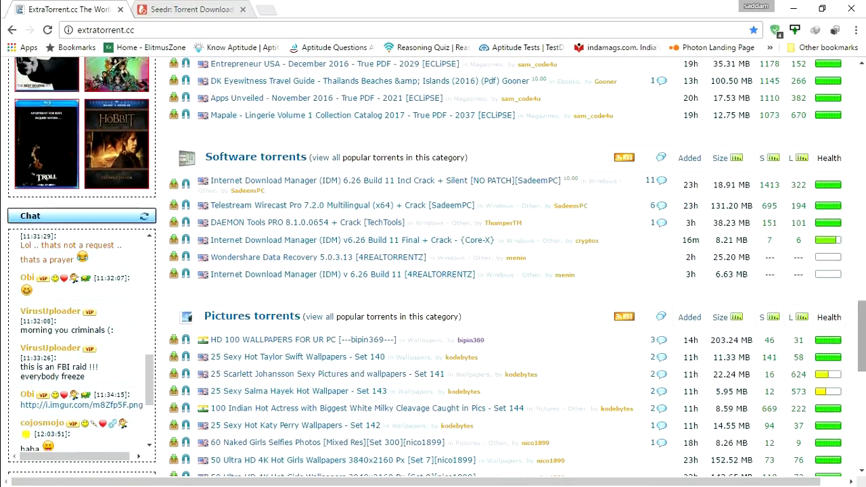
scroll(down, 3)
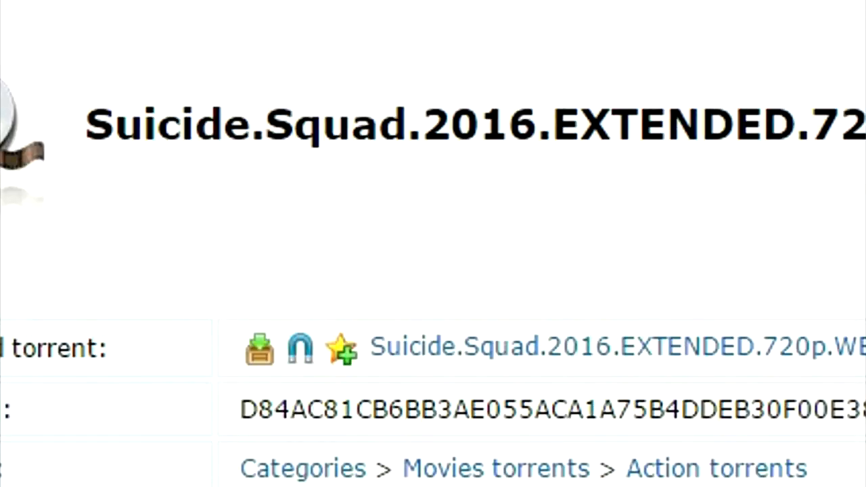
mouse_move(299, 347)
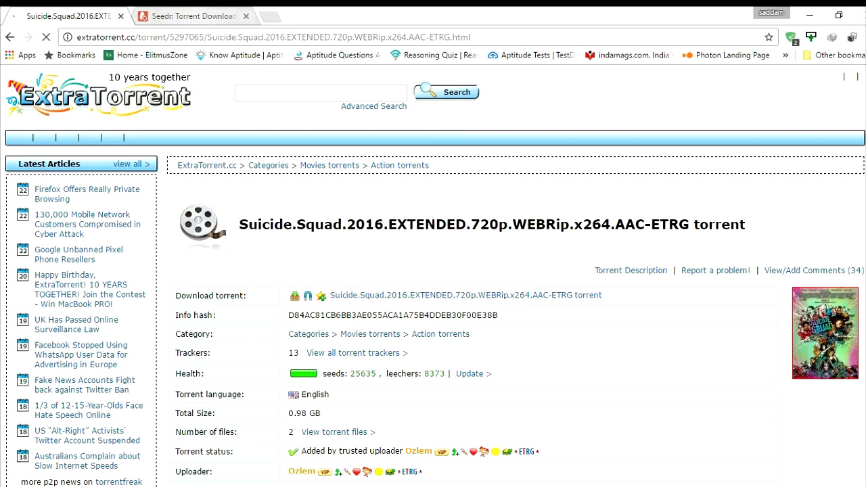
click(193, 15)
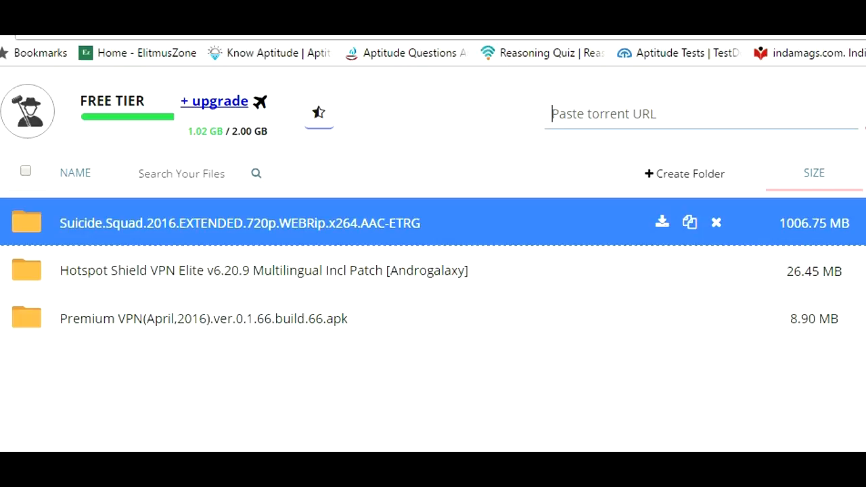
- Download the 1006.75 MB Suicide Squad folder from Seedr to the computer
click(661, 222)
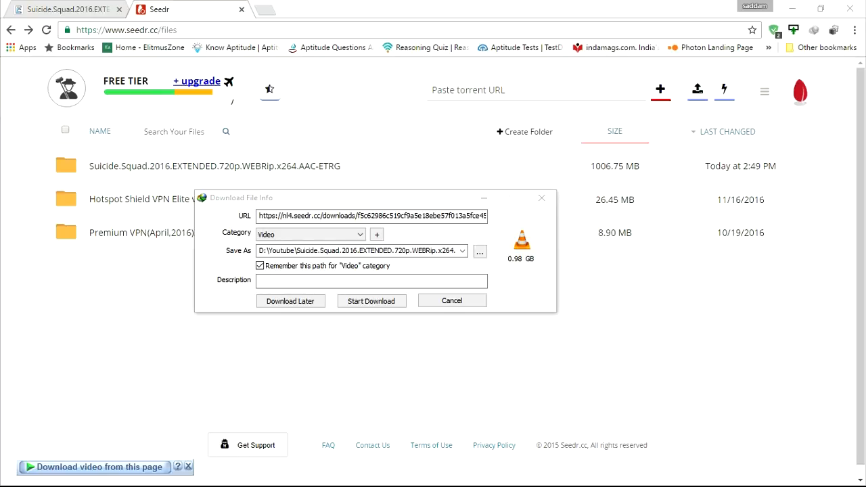
- Start the IDM download of the 0.98 GB Suicide Squad mp4 into D: Youtube
click(371, 301)
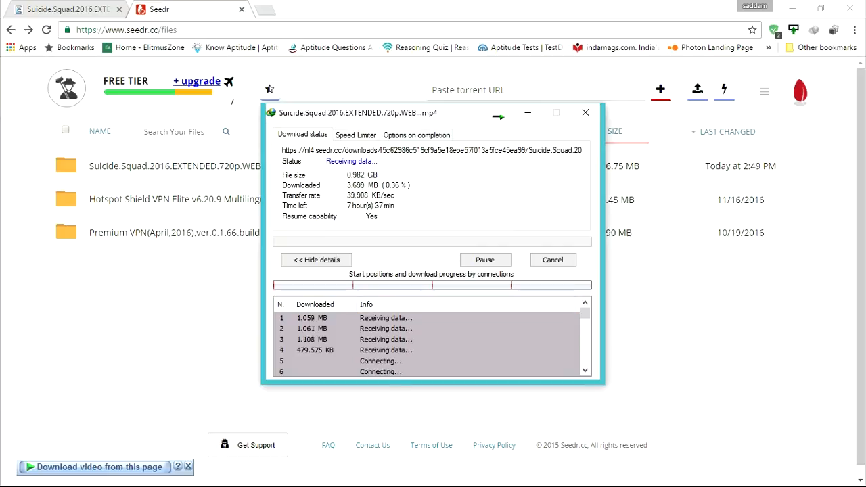
- Pause the Suicide Squad download at 0.37% and return to ExtraTorrent's home page
click(485, 259)
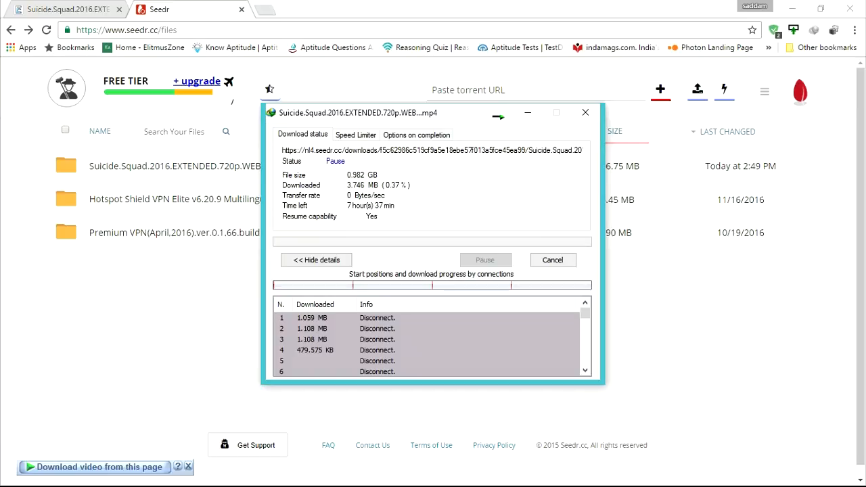
click(64, 9)
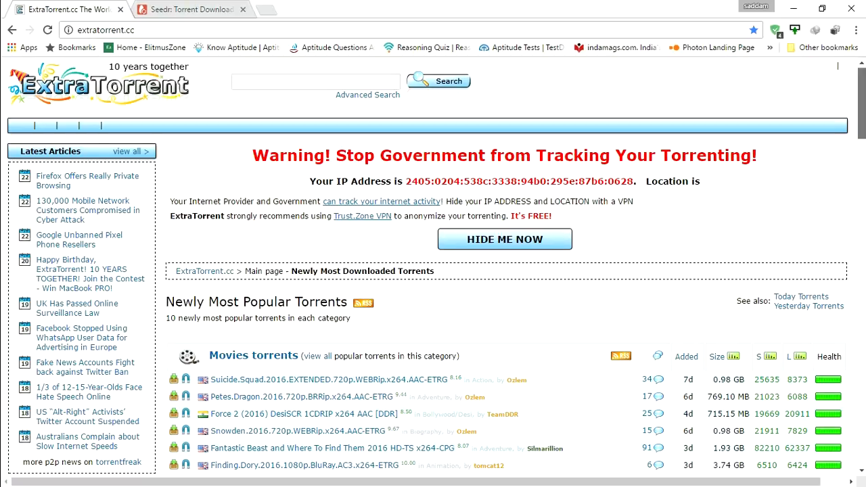
scroll(down, 3)
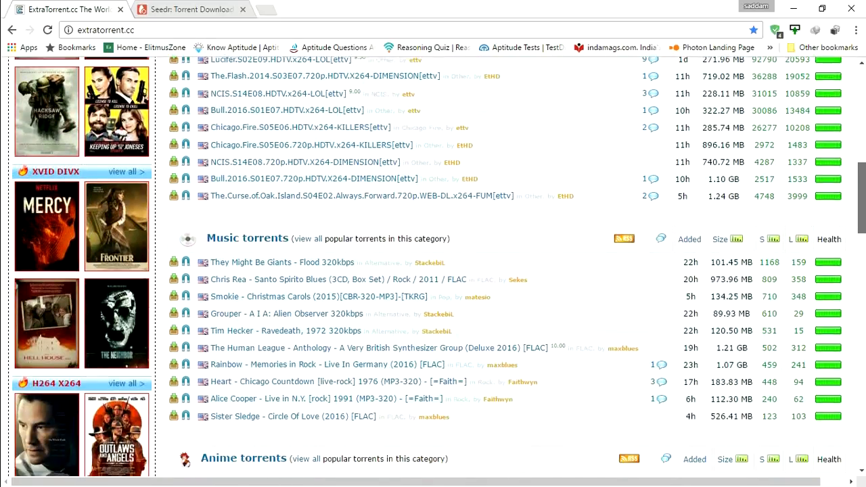
scroll(down, 3)
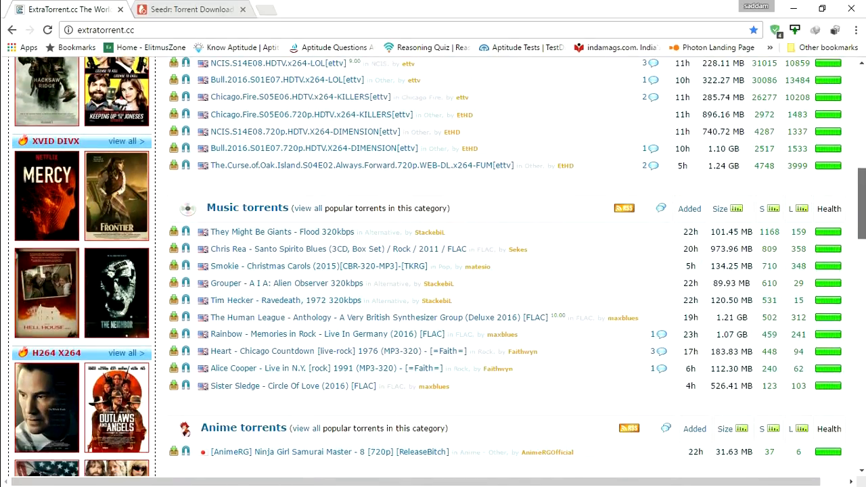
scroll(down, 3)
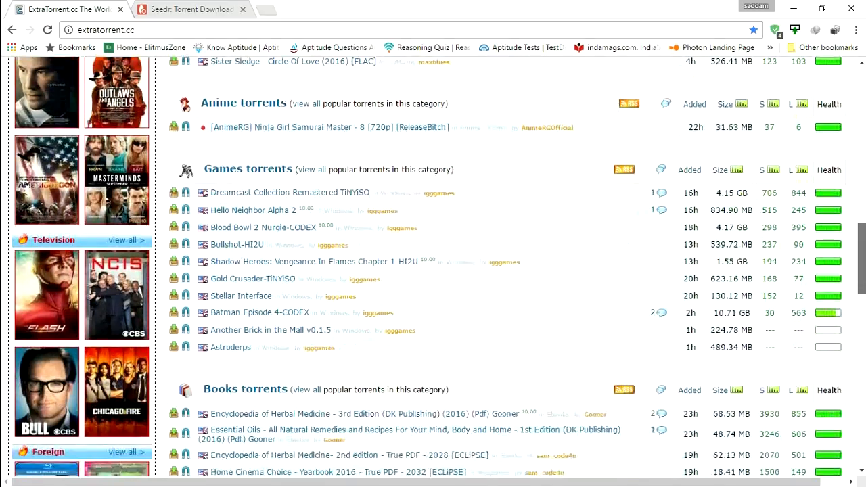
scroll(down, 3)
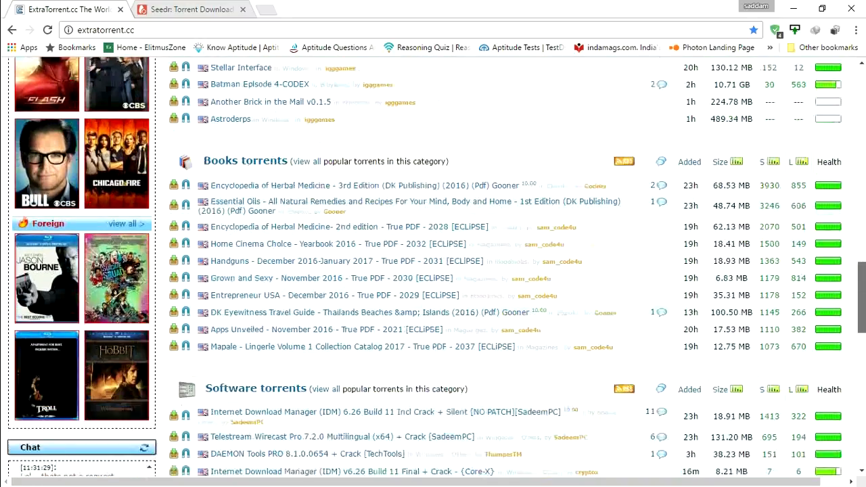
scroll(down, 3)
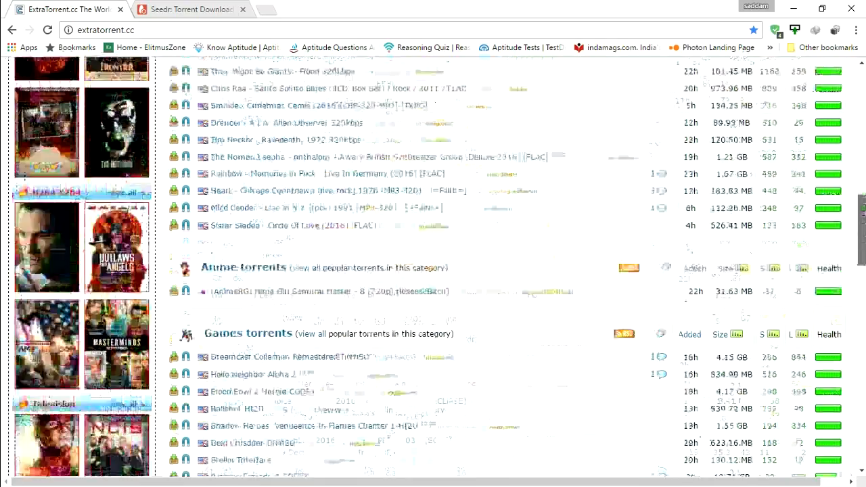